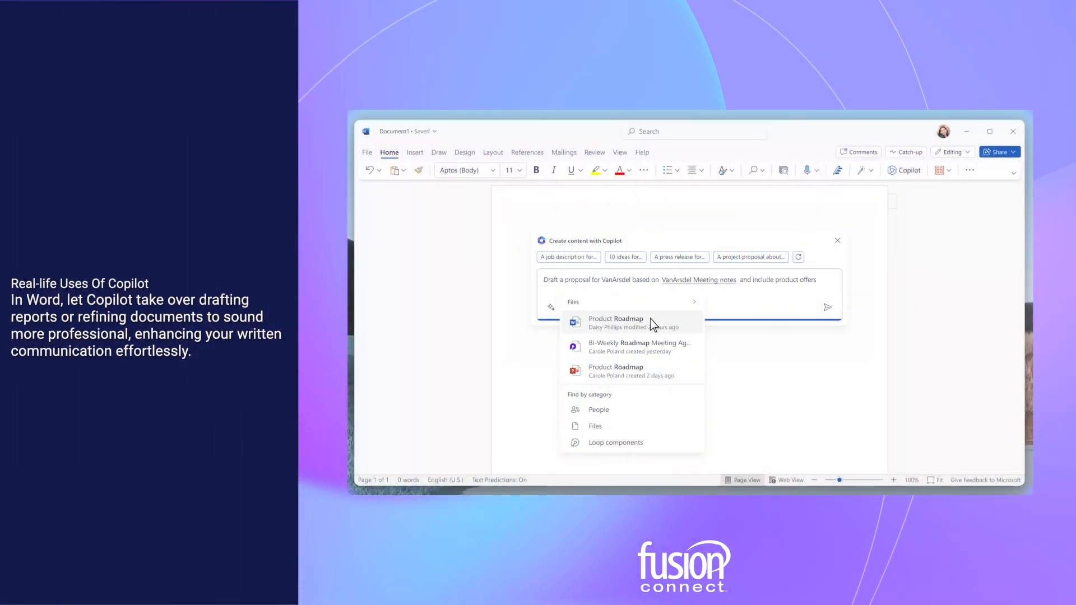
# - Attach the VanArsdel meeting notes from Copilot's Files suggestions to the proposal prompt
pyautogui.click(827, 307)
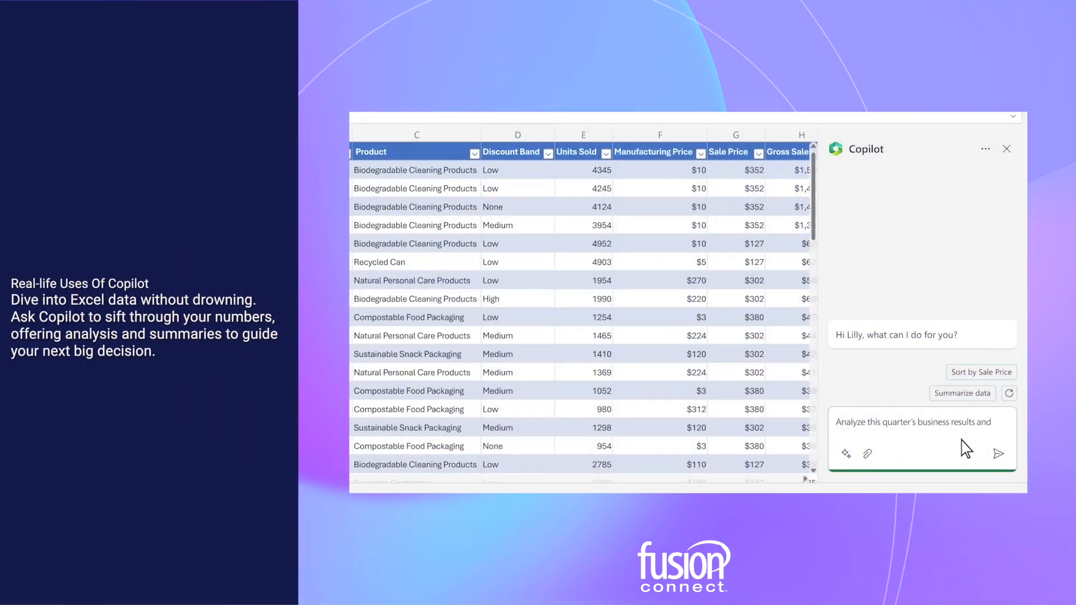
# - Ask Excel's Copilot to summarize three key trends in this quarter's results
pyautogui.write('summarize three key trends')
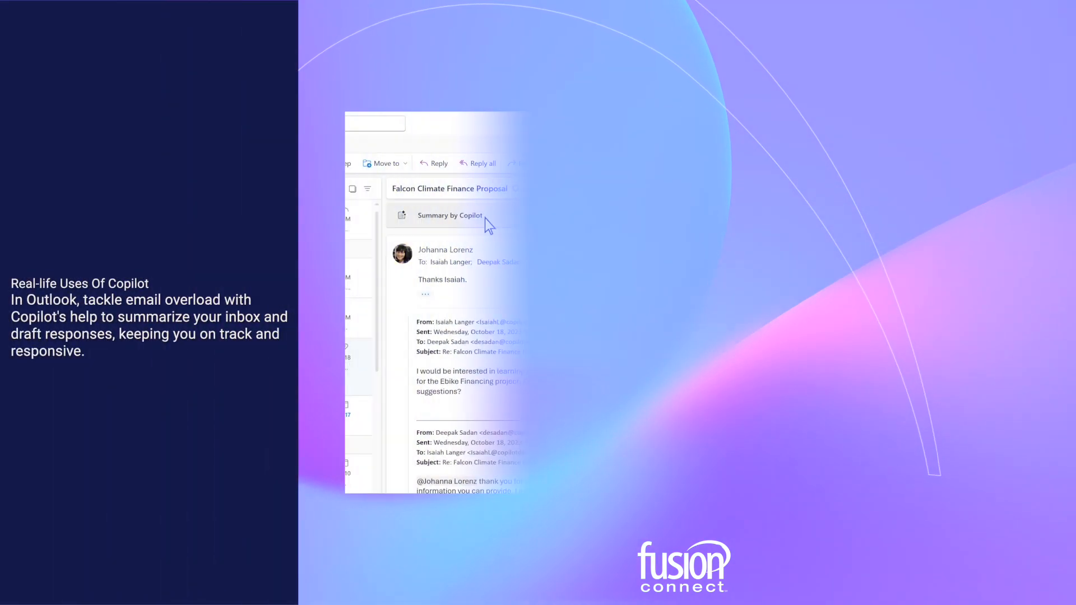
# - Generate a Copilot summary of the Falcon Climate Finance Proposal email thread in Outlook
pyautogui.click(449, 215)
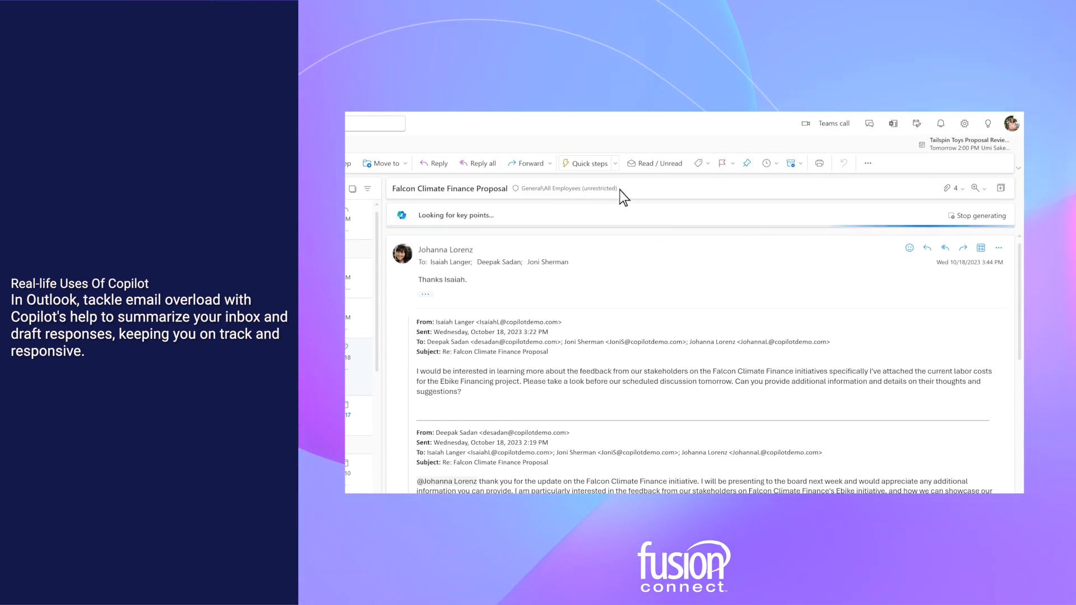